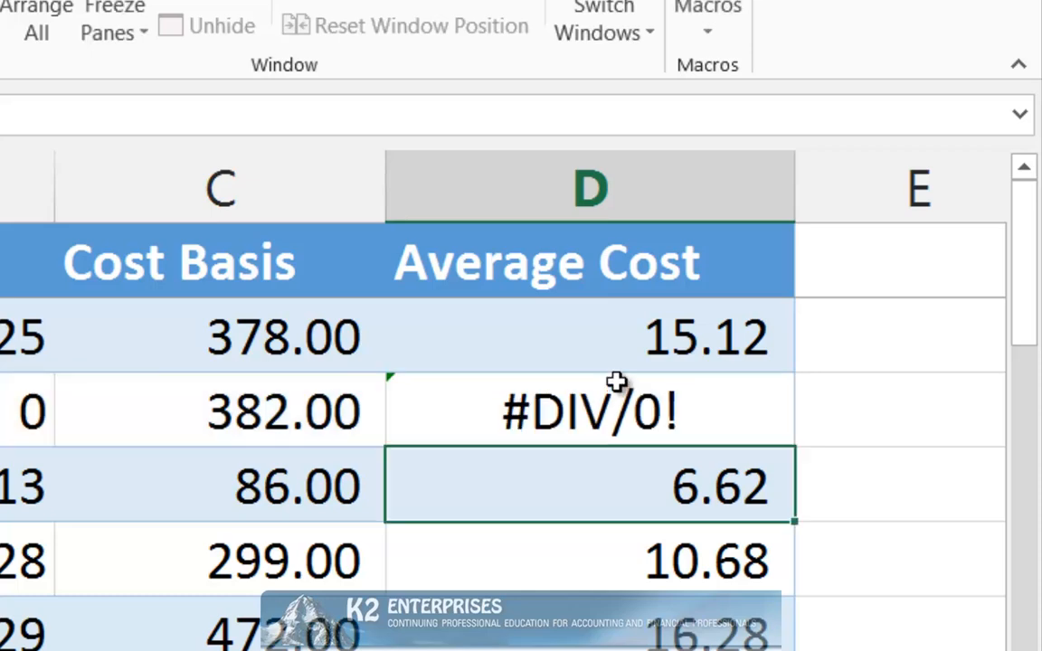
{"action": "mouse_move", "coordinate": [606, 336]}
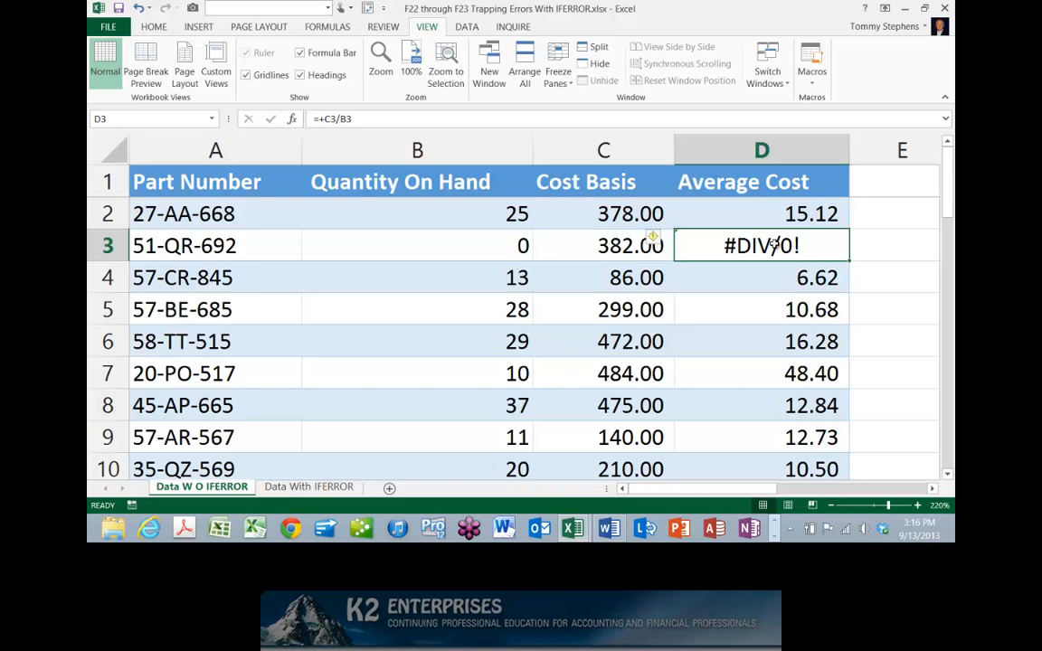
{"action": "mouse_move", "coordinate": [806, 247]}
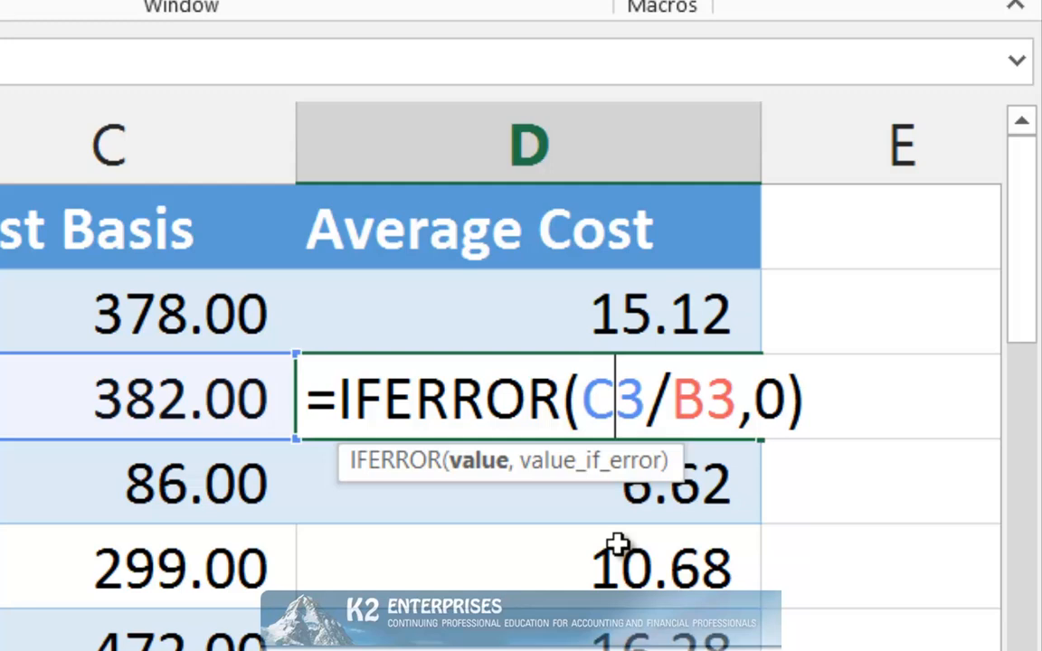
{"action": "mouse_move", "coordinate": [624, 540]}
{"action": "type", "text": "\""}
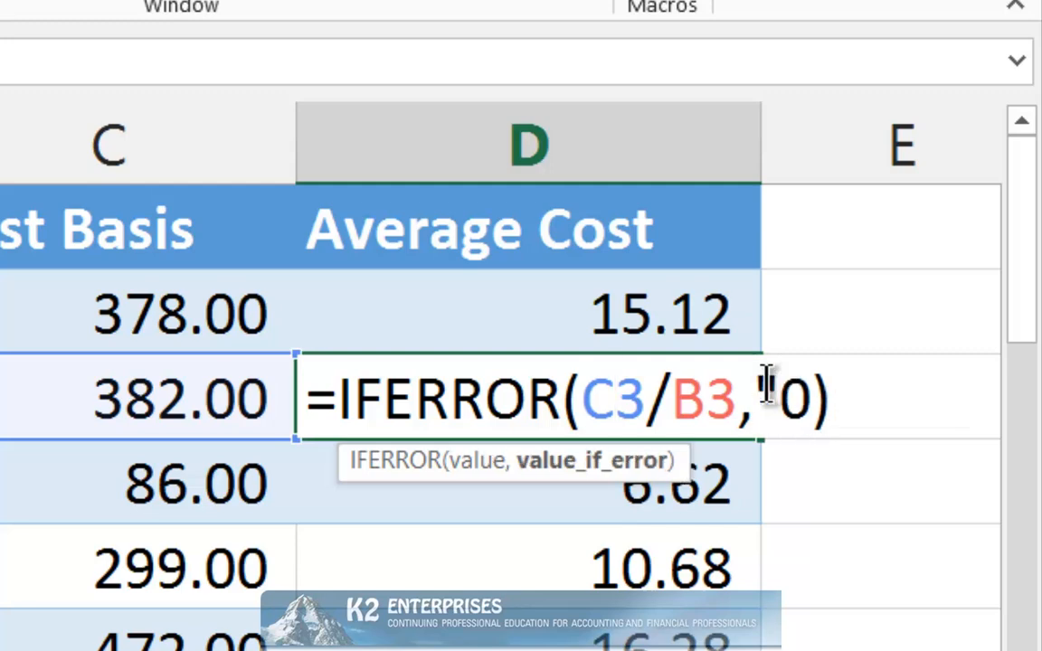
{"action": "type", "text": "Check"}
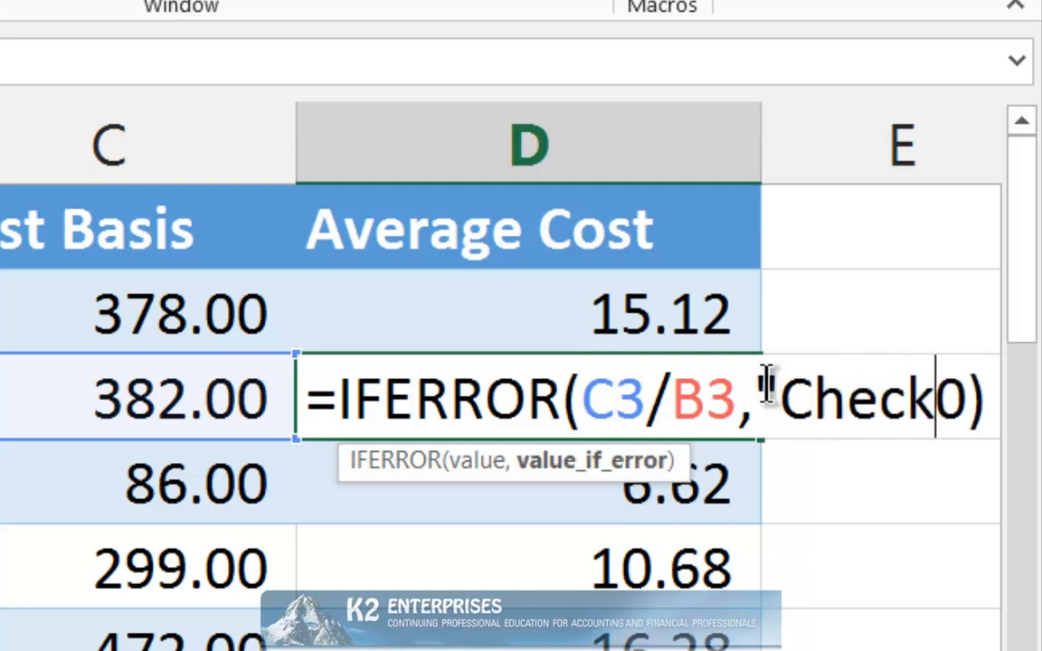
{"action": "type", "text": "Data Input"}
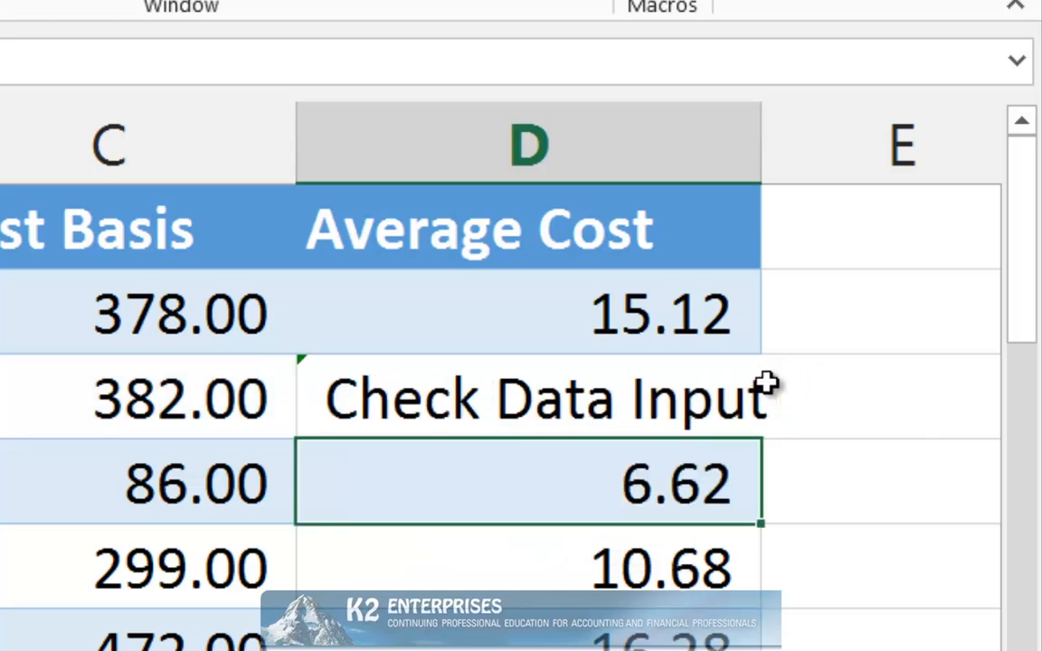
{"action": "mouse_move", "coordinate": [849, 407]}
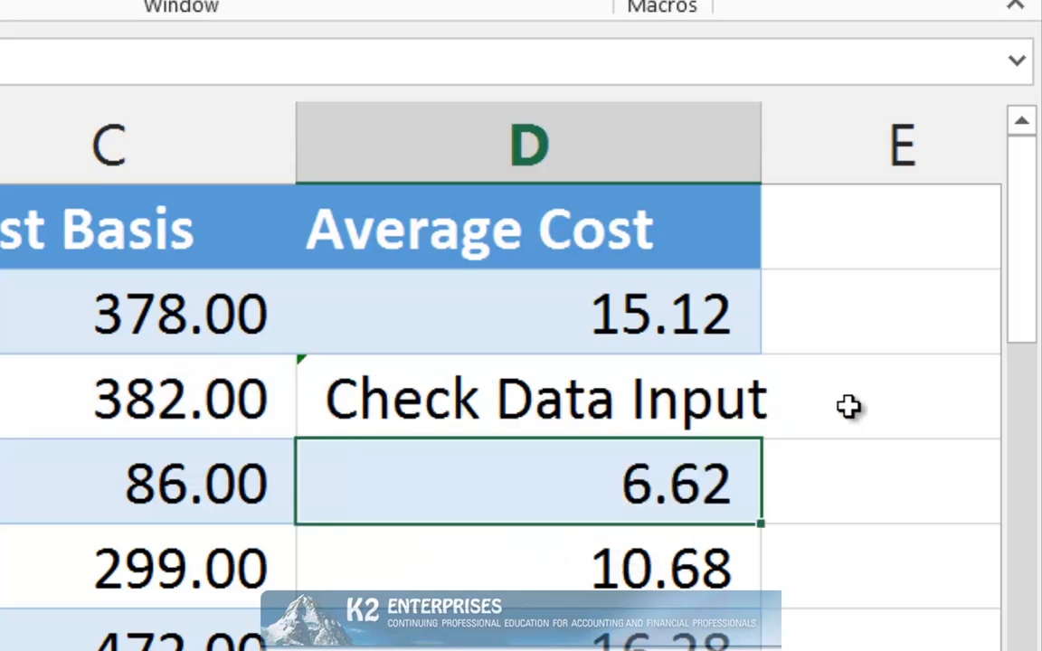